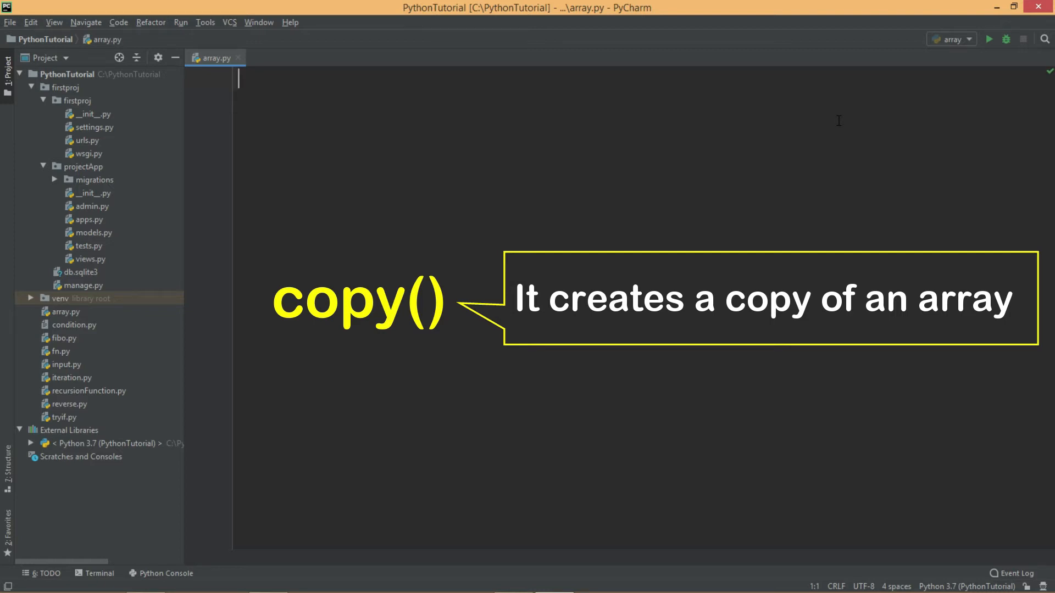
- Write the fruits list, nArr = fruits.copy() and the print lines, then run the script
text(fruits = [""])
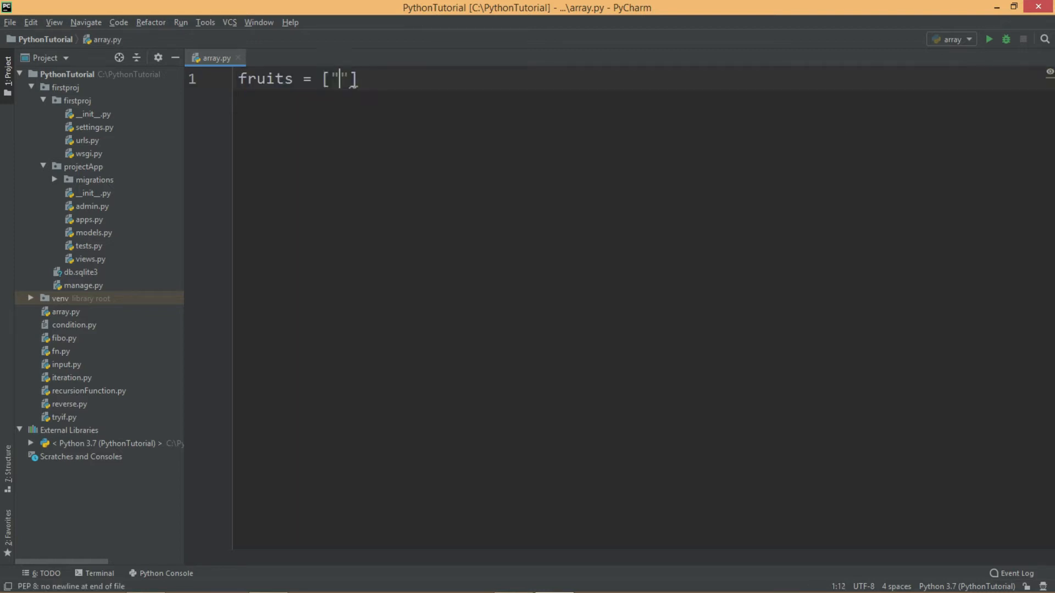
text(Apple", "Banana", "Orange)
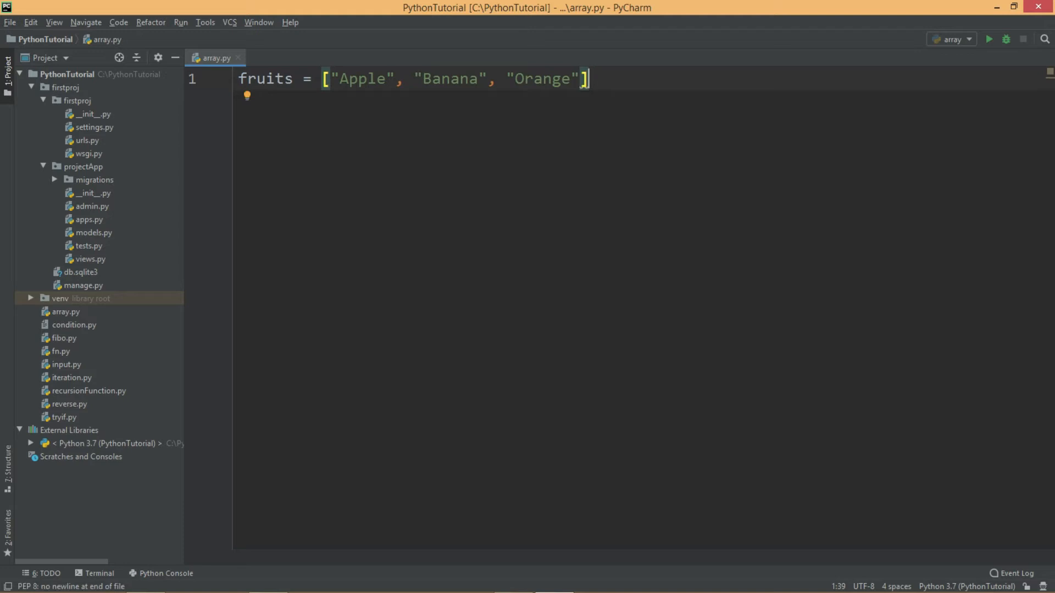
text(n)
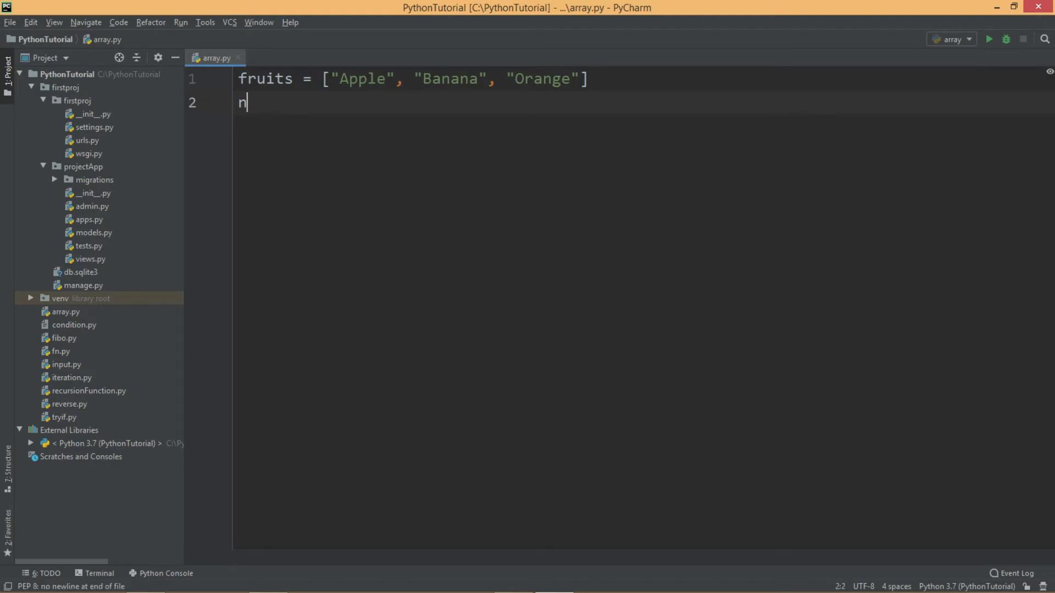
text(Arr)
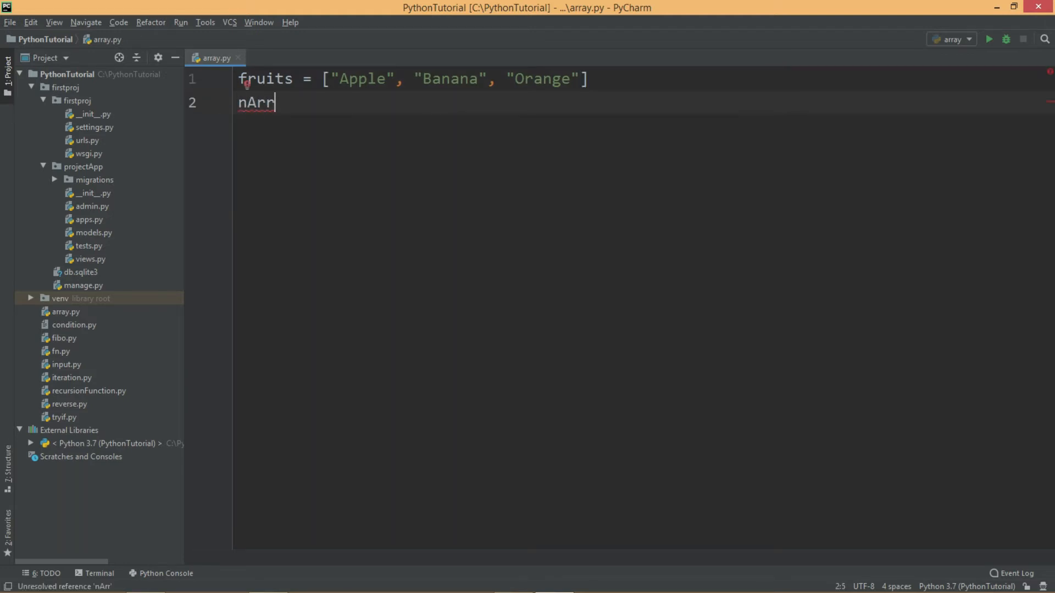
text(= fruits)
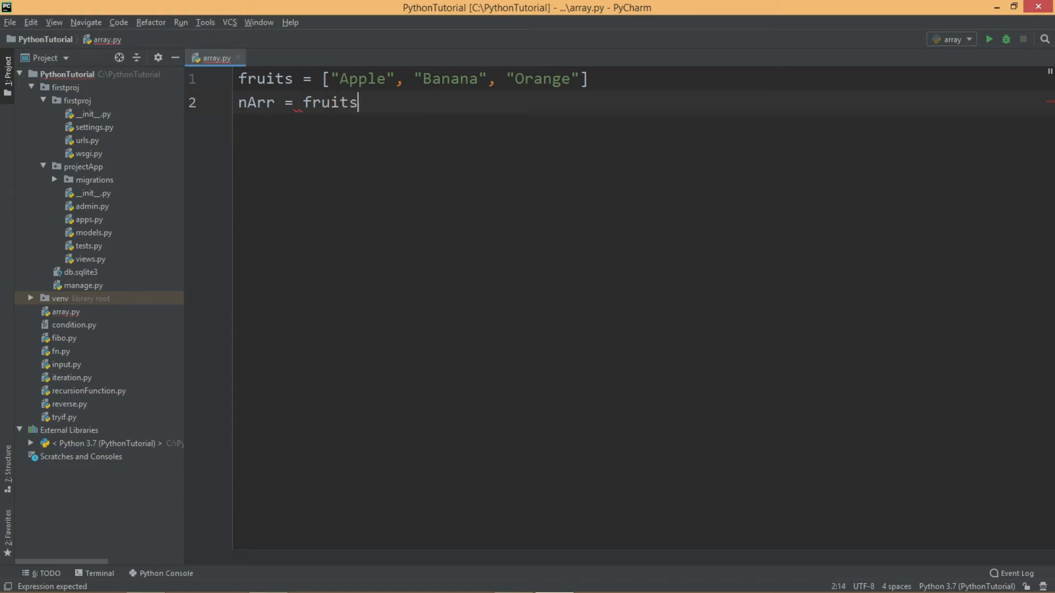
text(.)
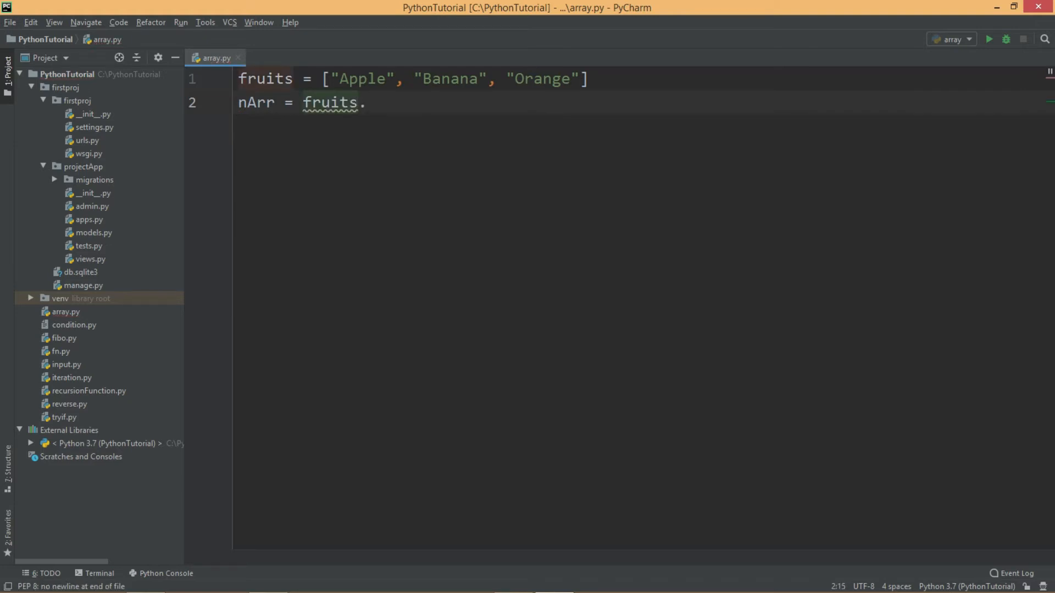
text(copy())
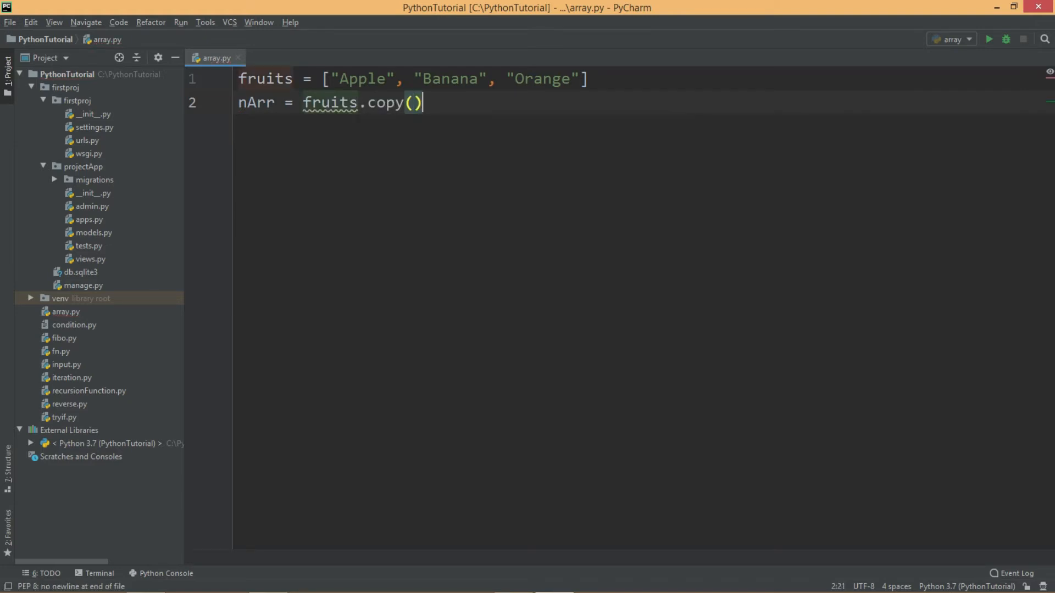
key(enter)
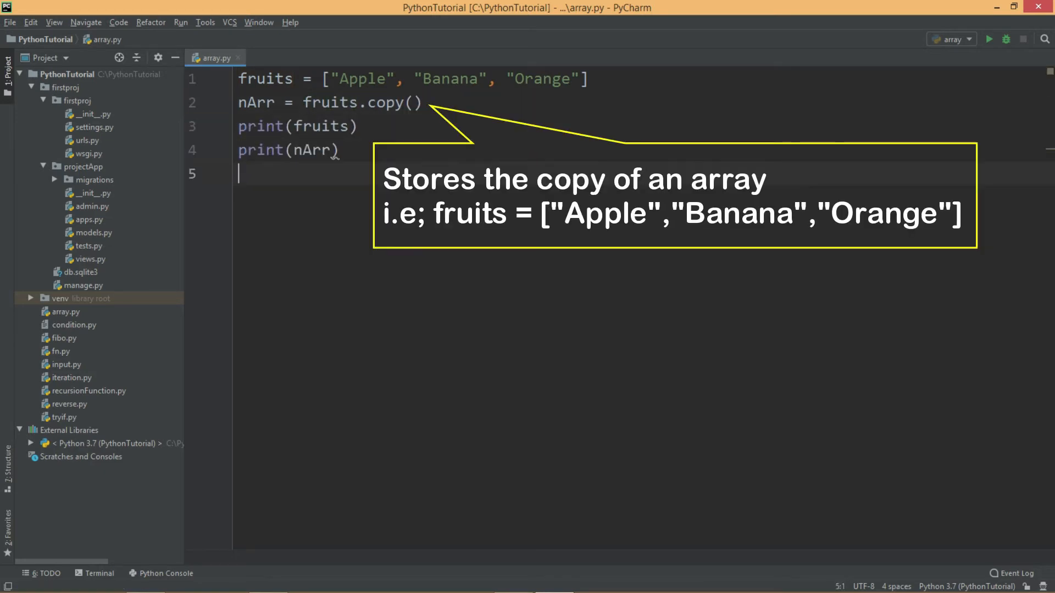
click(989, 39)
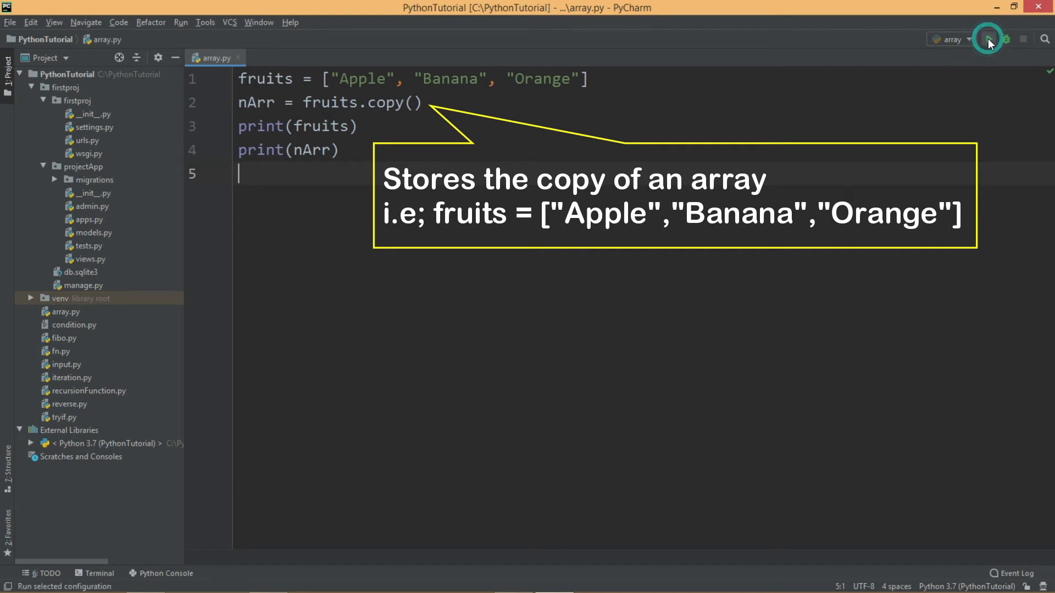
- Run array.py once more before clearing the copy() example
click(987, 39)
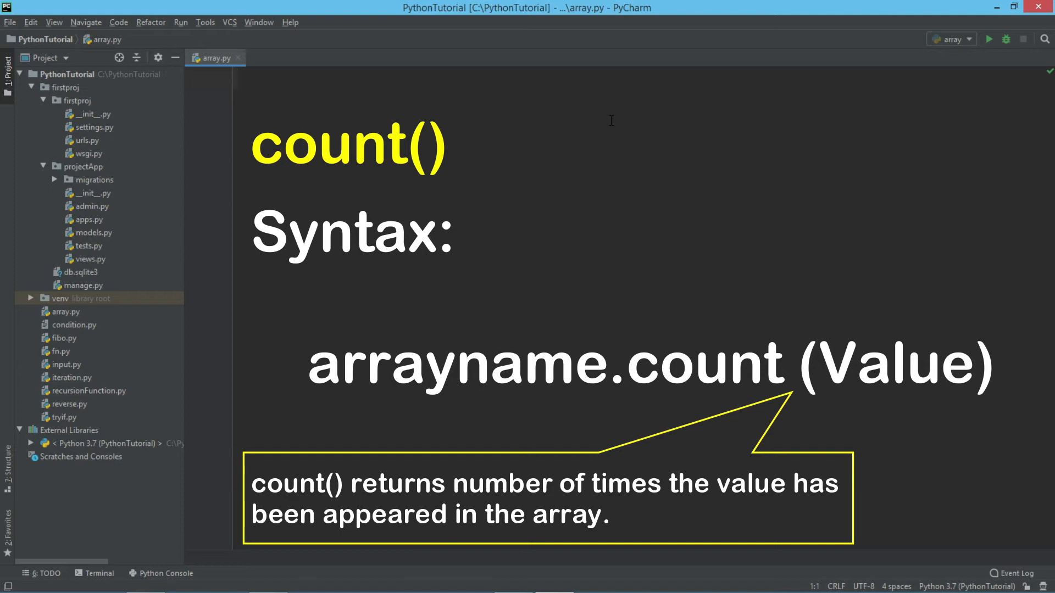
- Define vehicles = ["Car", "Jeep", "SUV", "Car"] with "Car" appearing twice
text(veh)
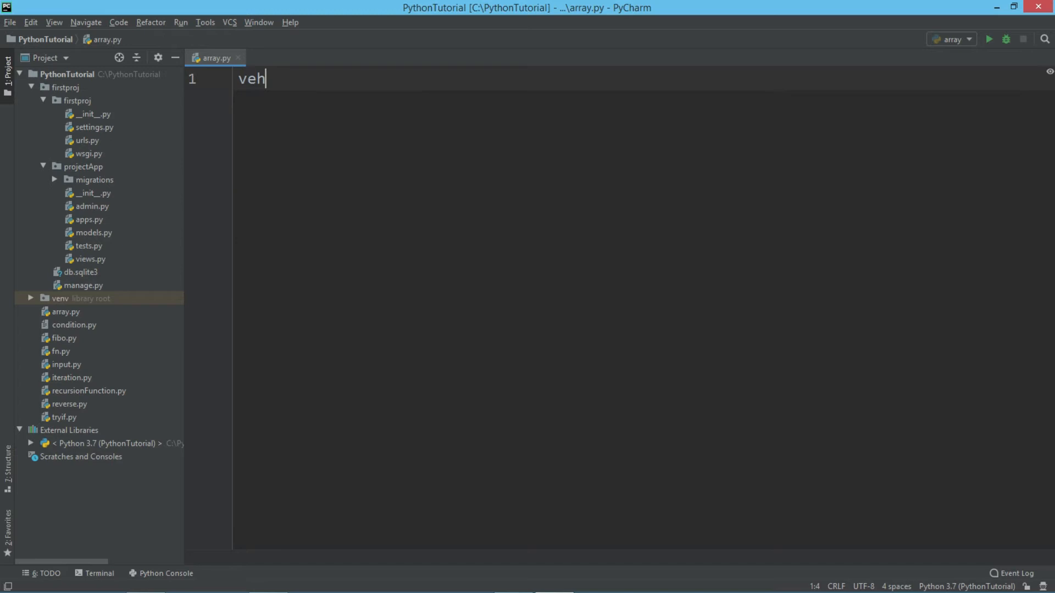
text(icles)
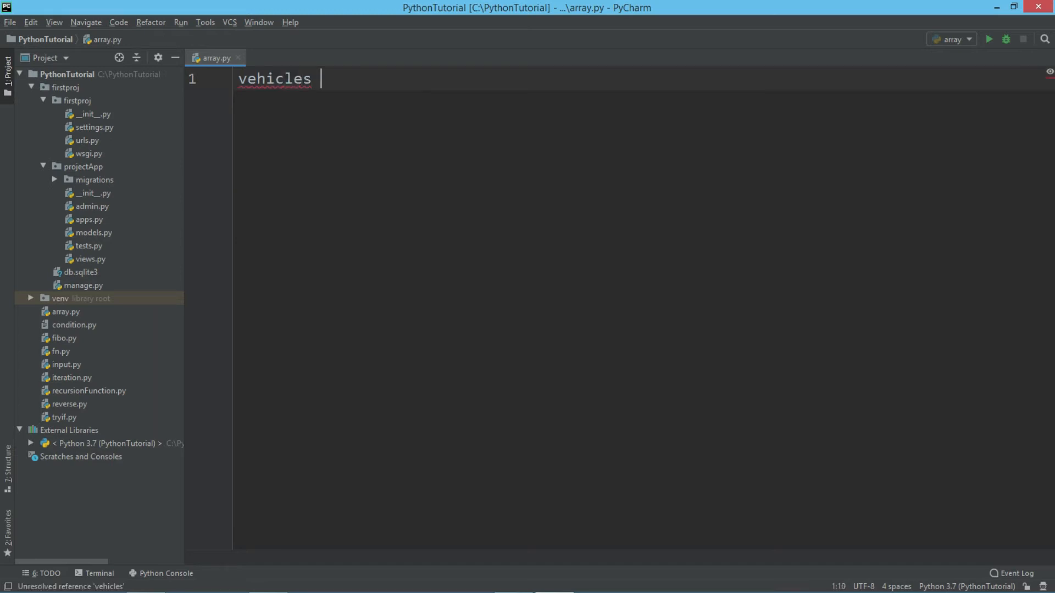
text(= [])
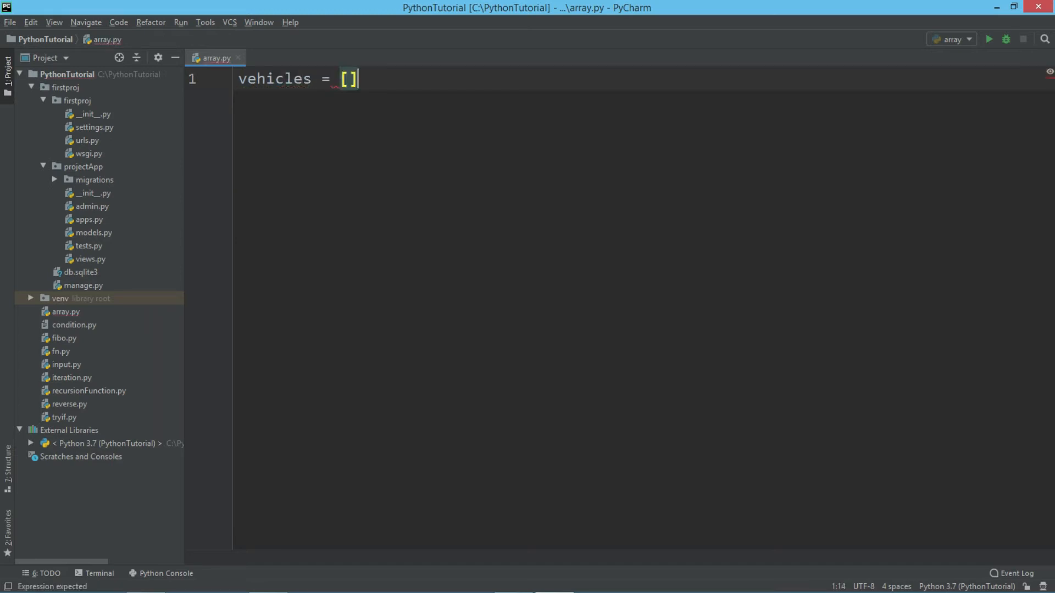
text("Car", "Jeep", ")
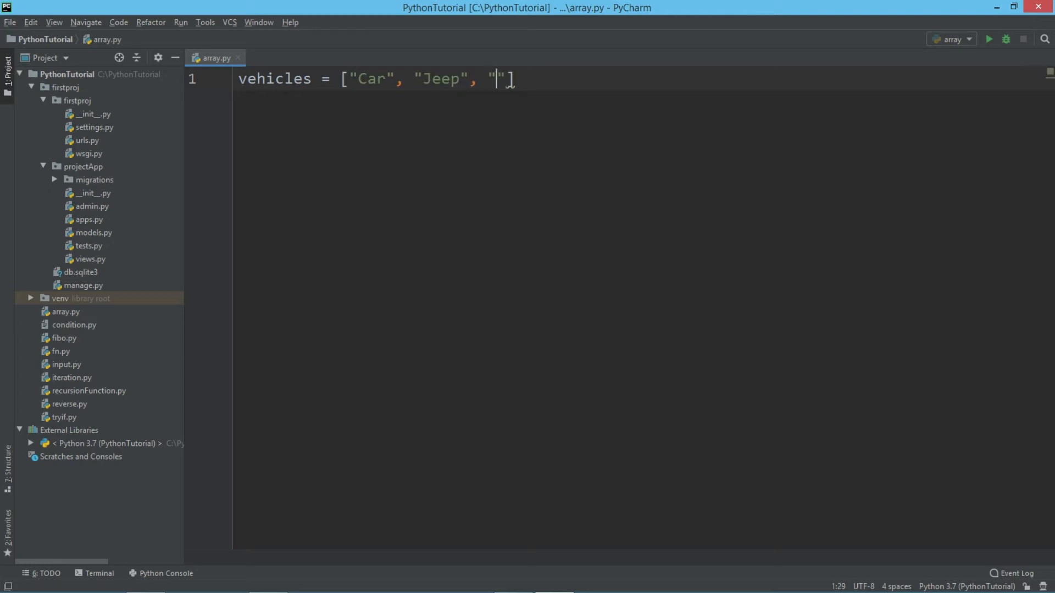
text(SUV)
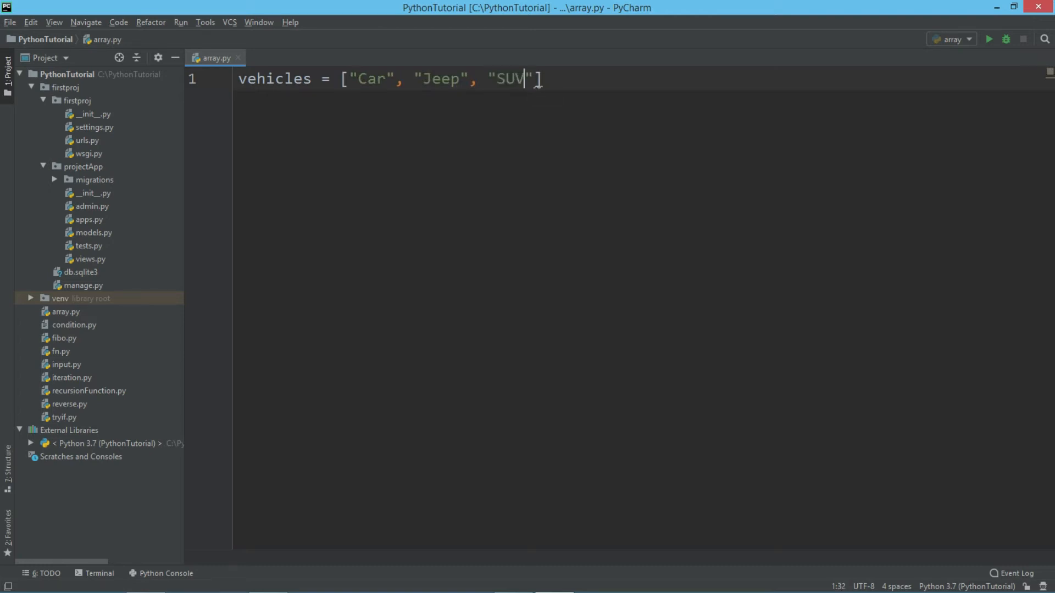
text(, "Car"])
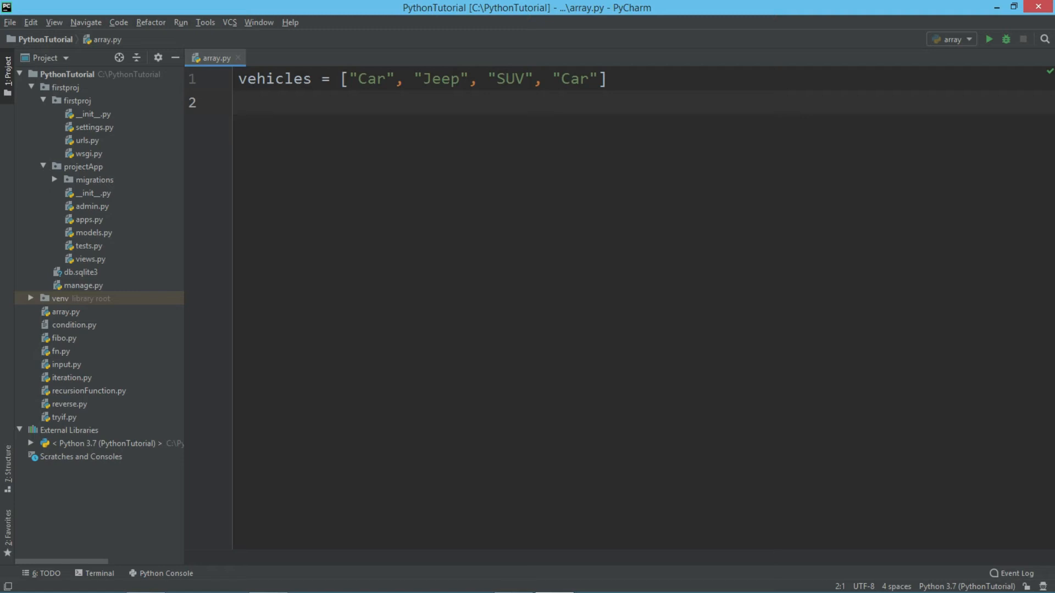
- Add cnt = vehicles.count("Car") and print(cnt) below the list
text(cnt =)
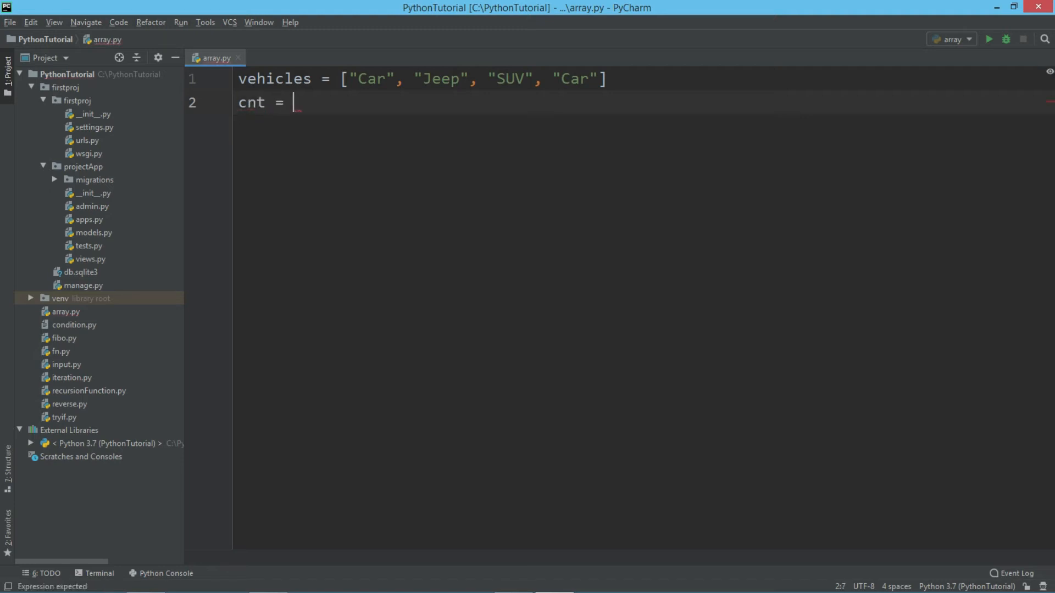
text(vehicles.count())
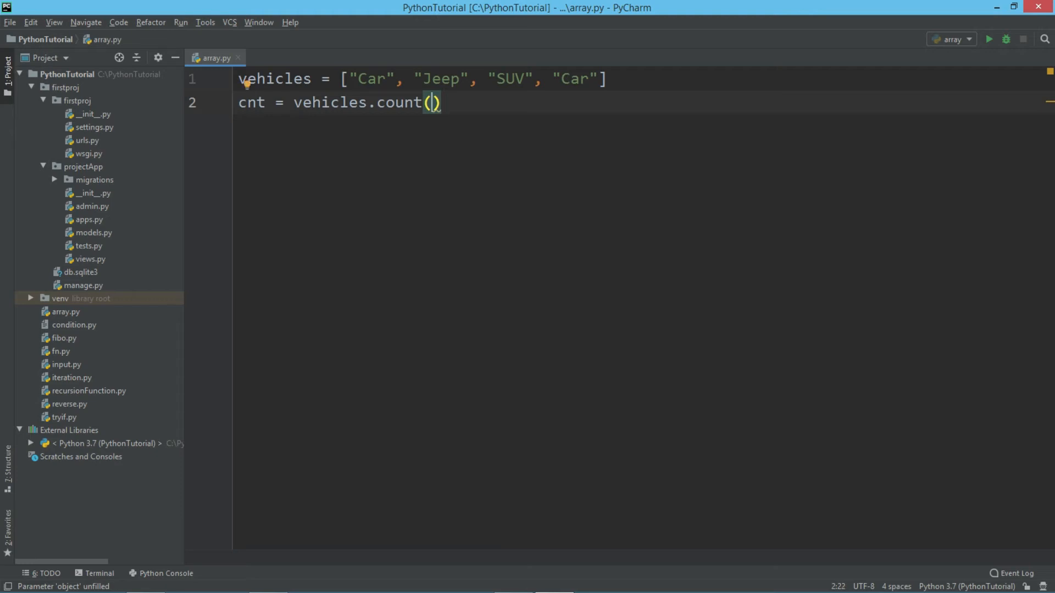
text("")
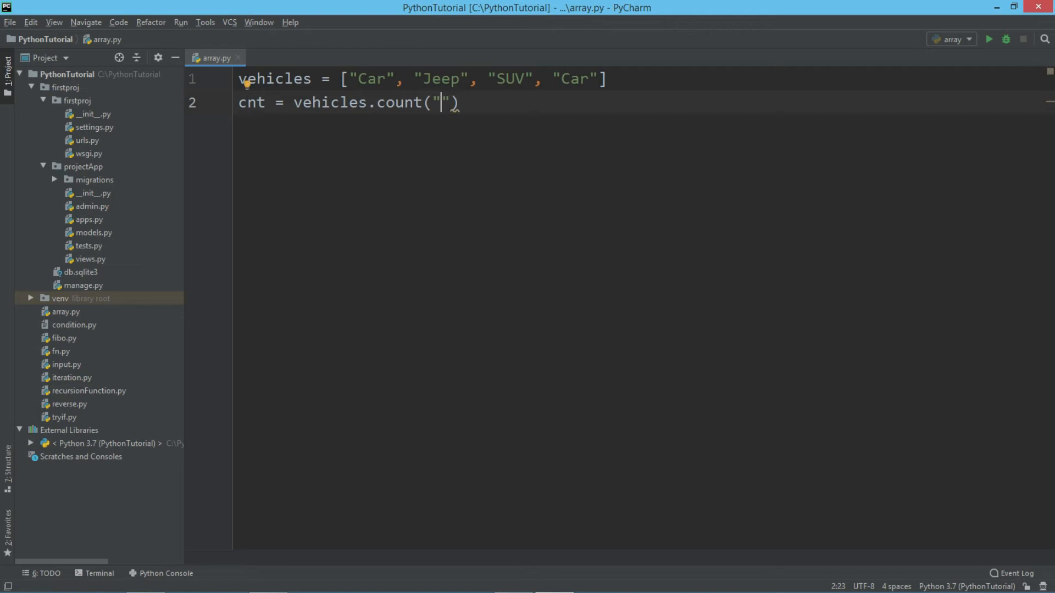
text(Car)
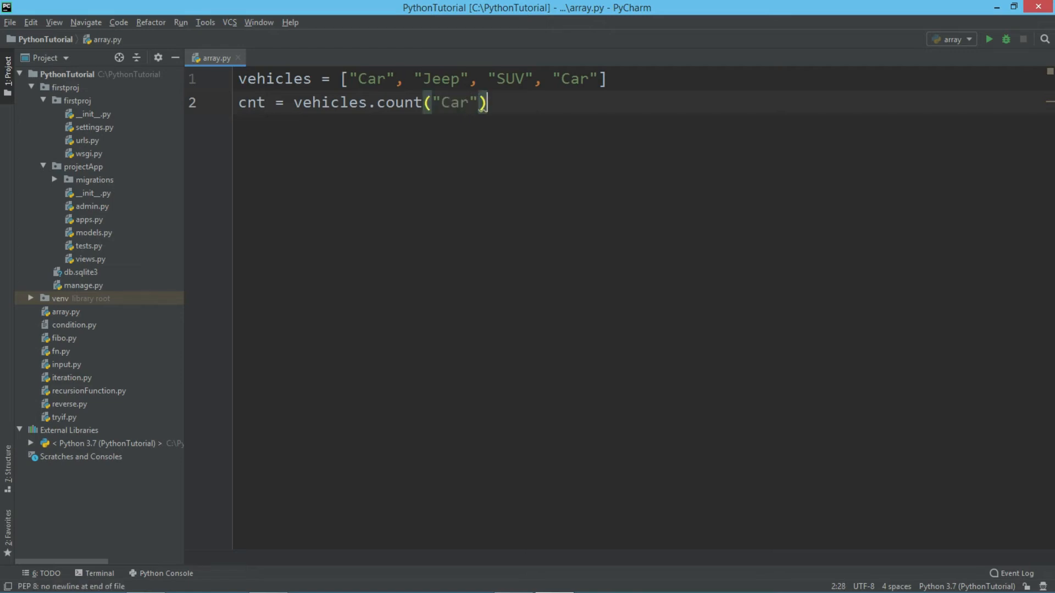
text(p)
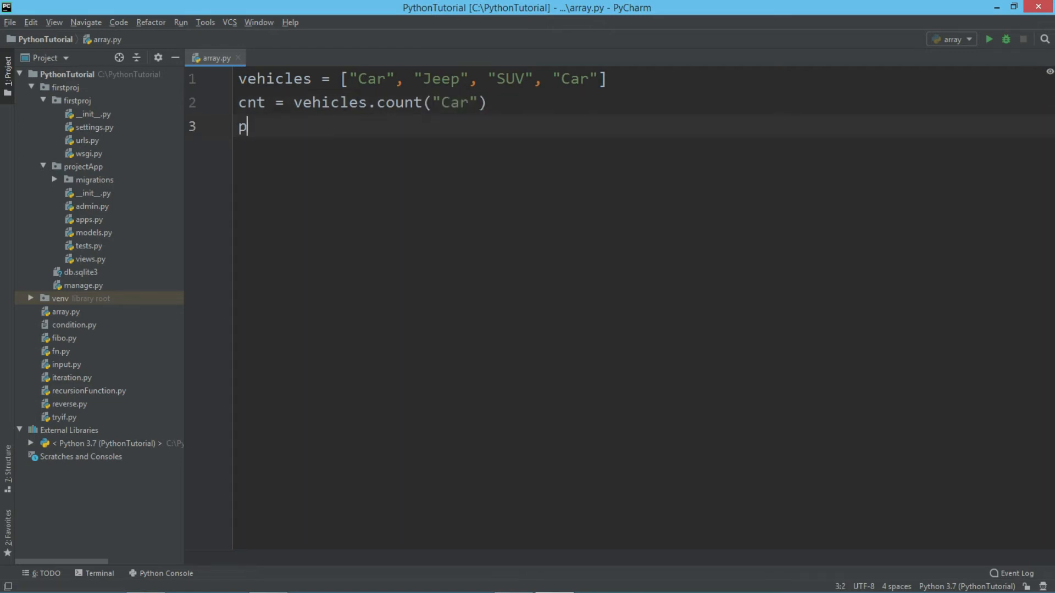
text(rint(cnt))
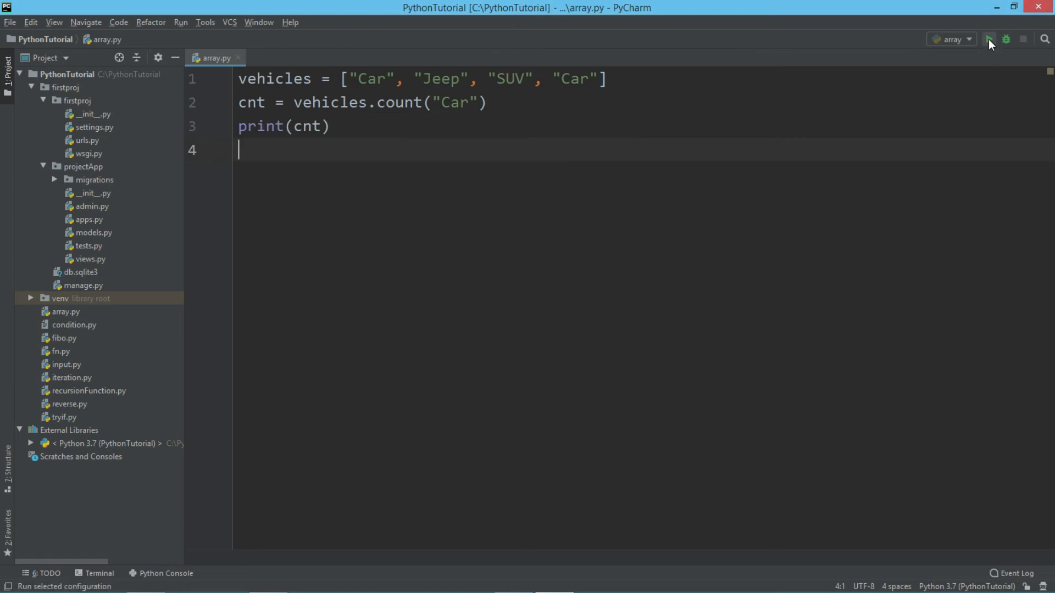
- Run array.py to show the count of "Car" in the output
click(989, 39)
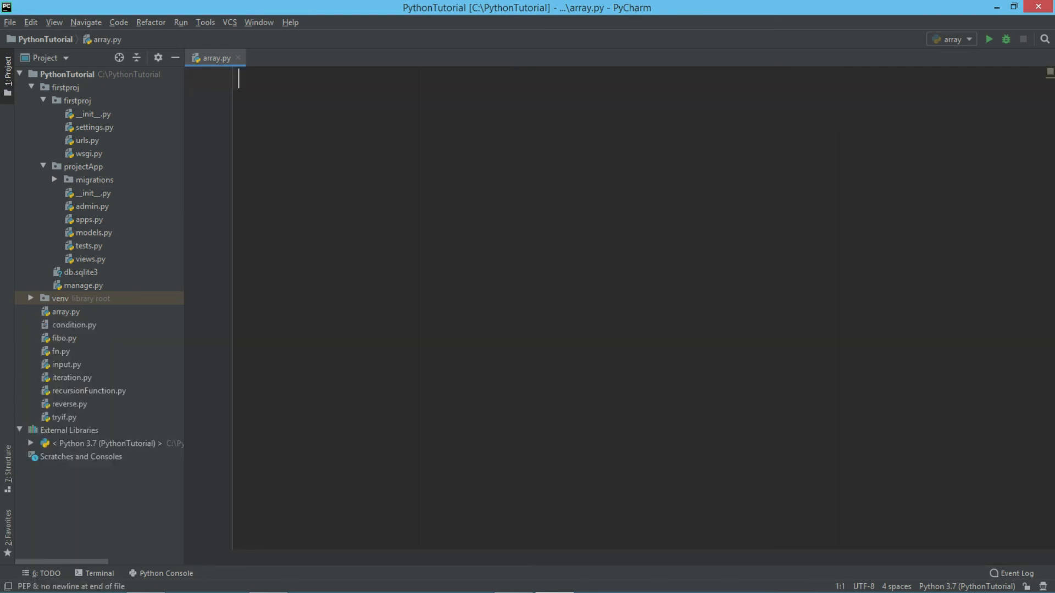
- Define arr1 = [1, 2, 3] and arr2 = [4, 5, 6]
text(arr1 =)
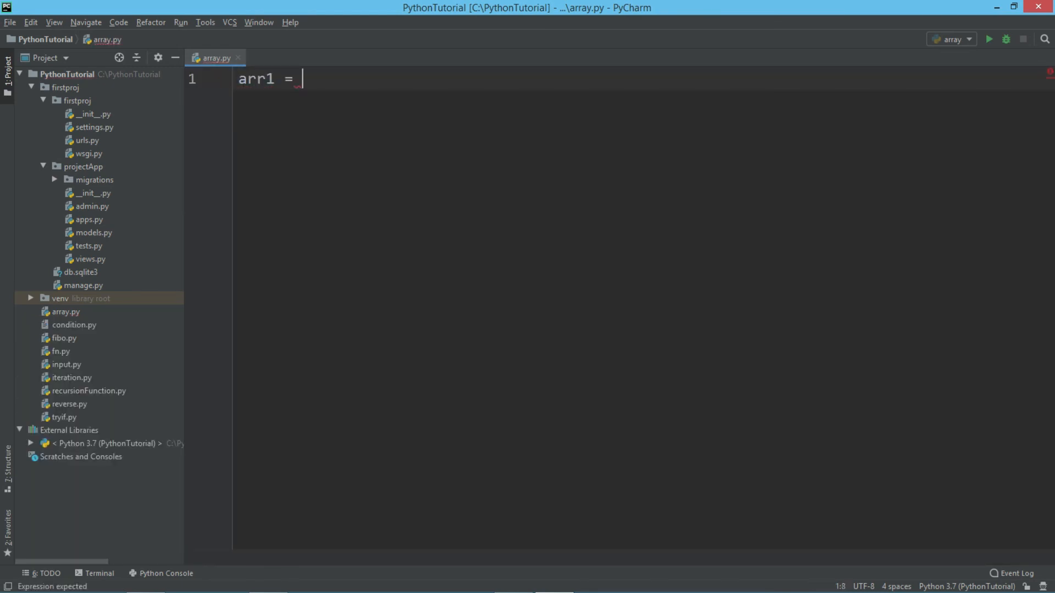
text([])
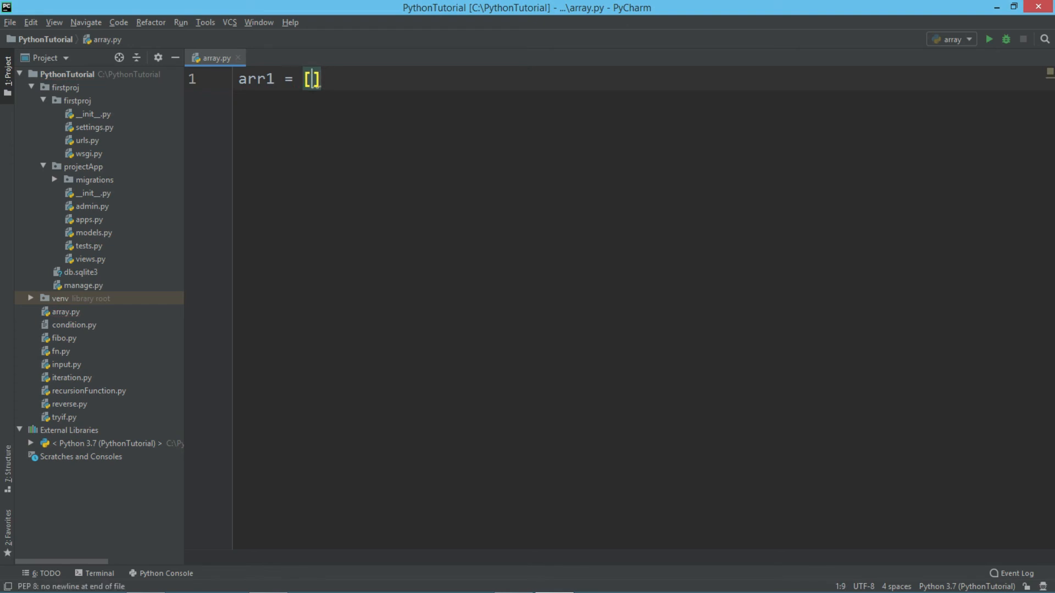
text(1, 2, 3)
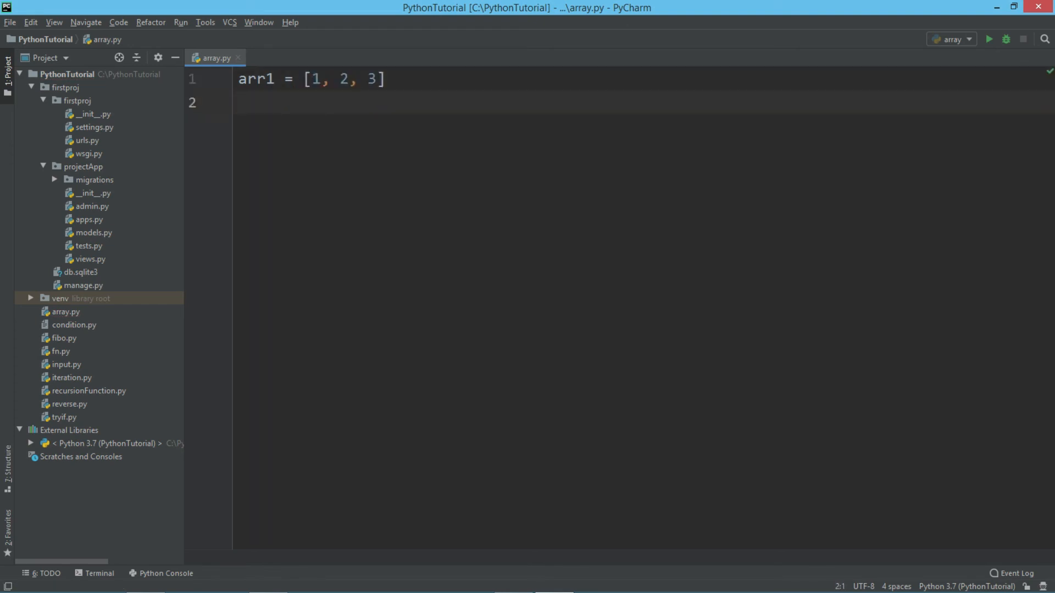
text(arr2 = [)
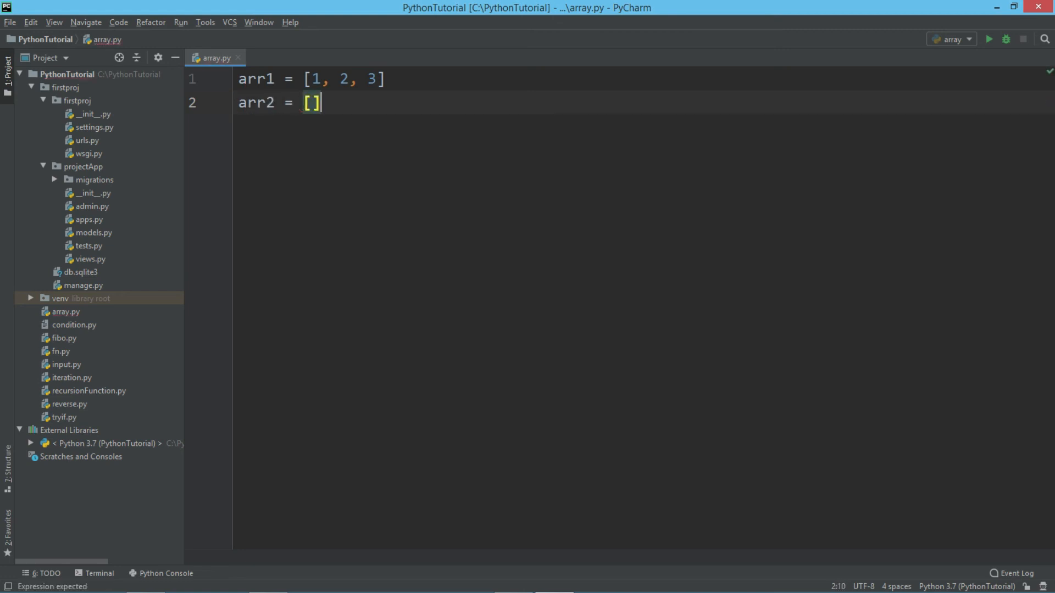
text(4, 5, 6)
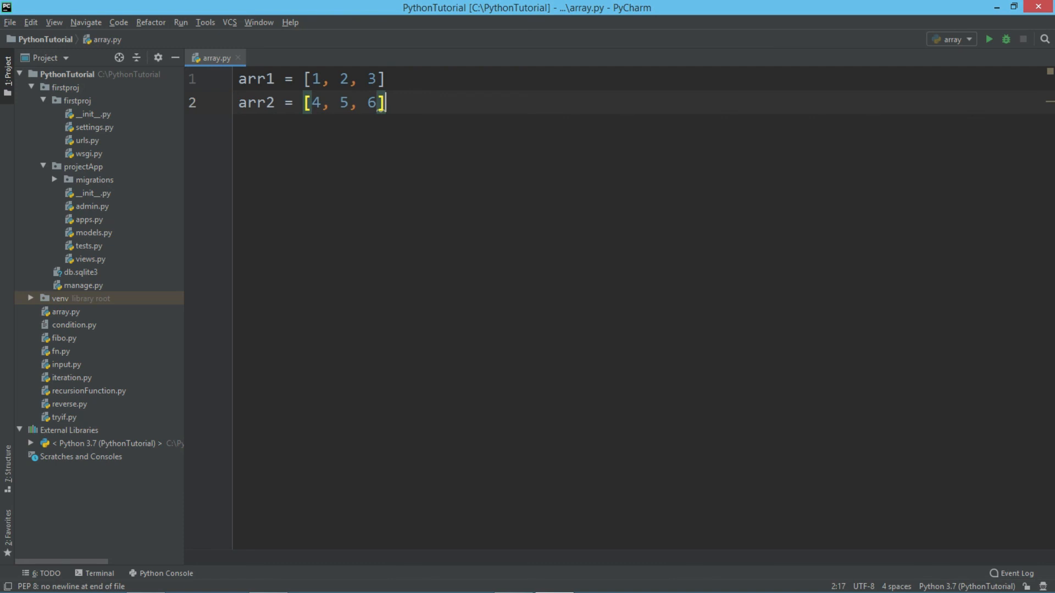
key(enter)
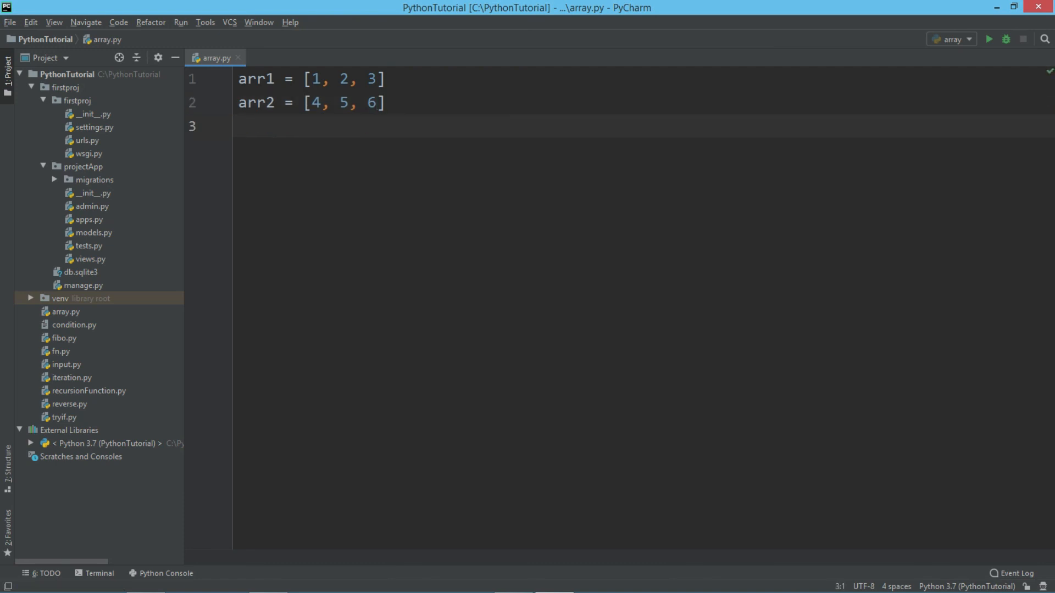
- Add arr1.extend(arr2) and print(arr1), then run to show [1, 2, 3, 4, 5, 6]
text(arr1.extend()
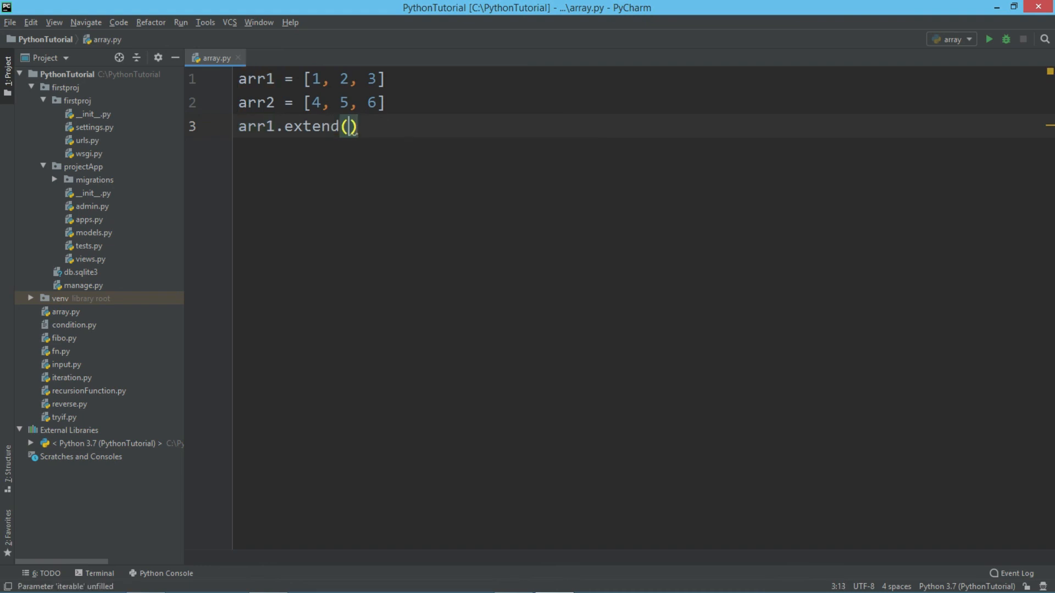
text(arr2)
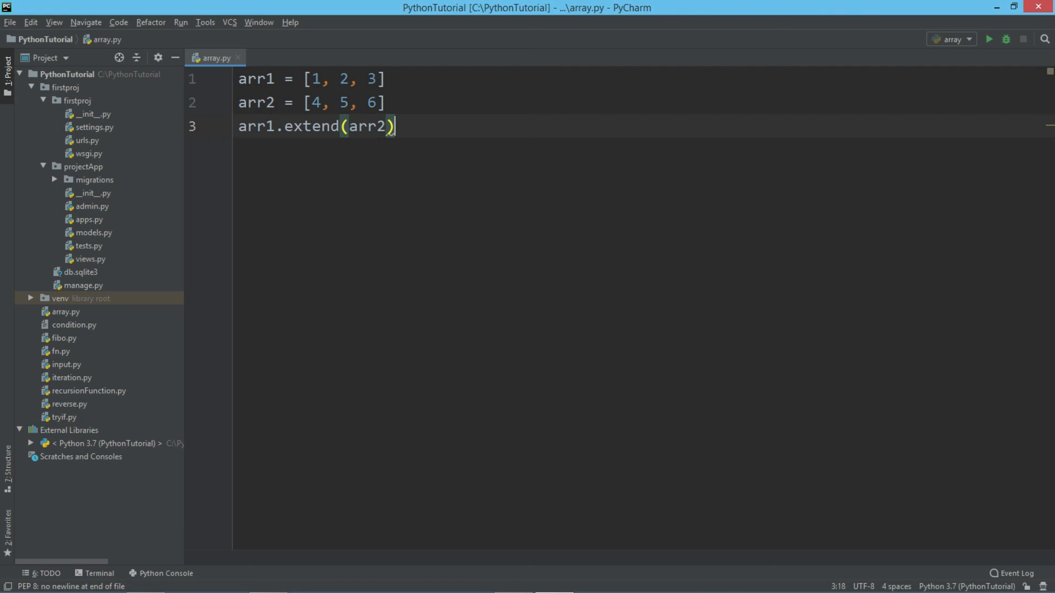
key(enter)
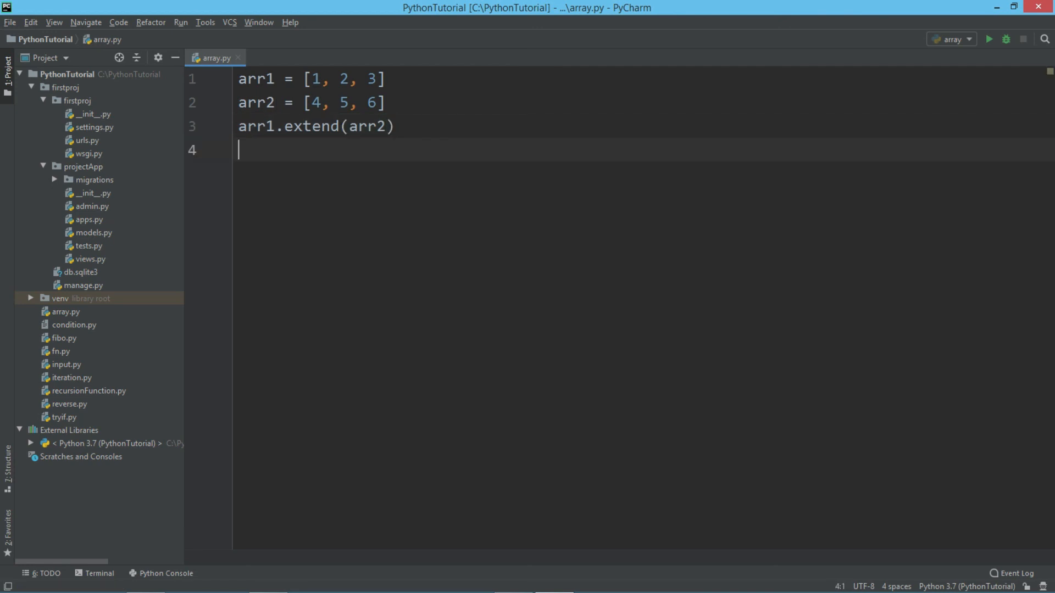
text(print()
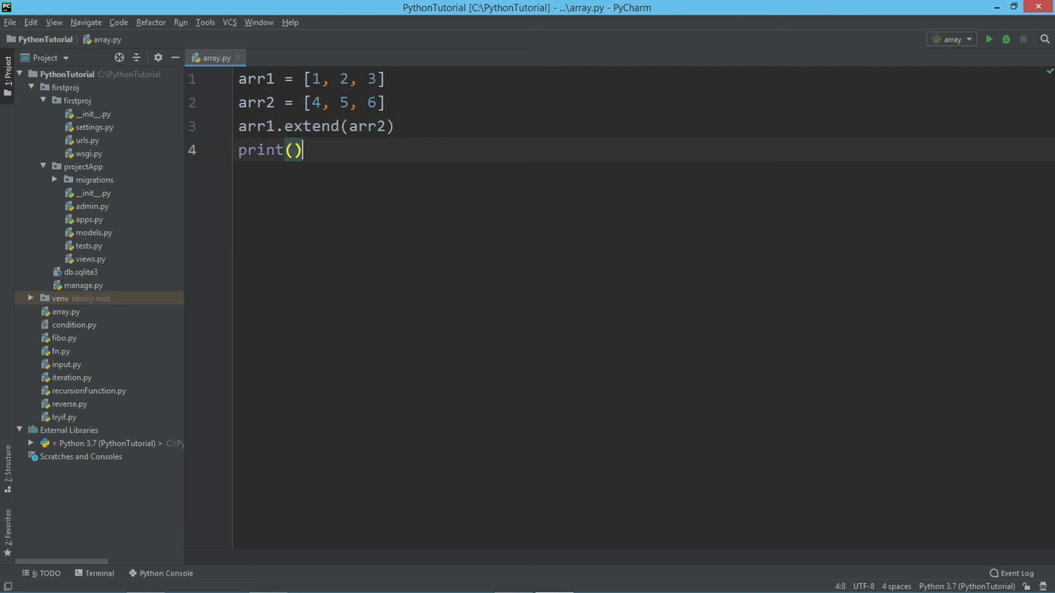
text(arr1)
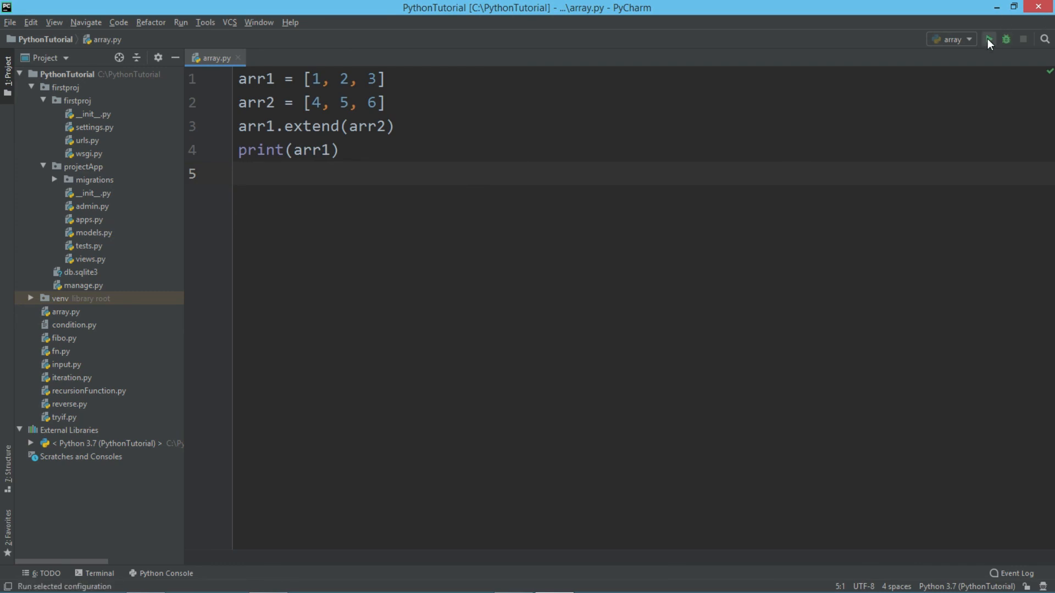
click(988, 39)
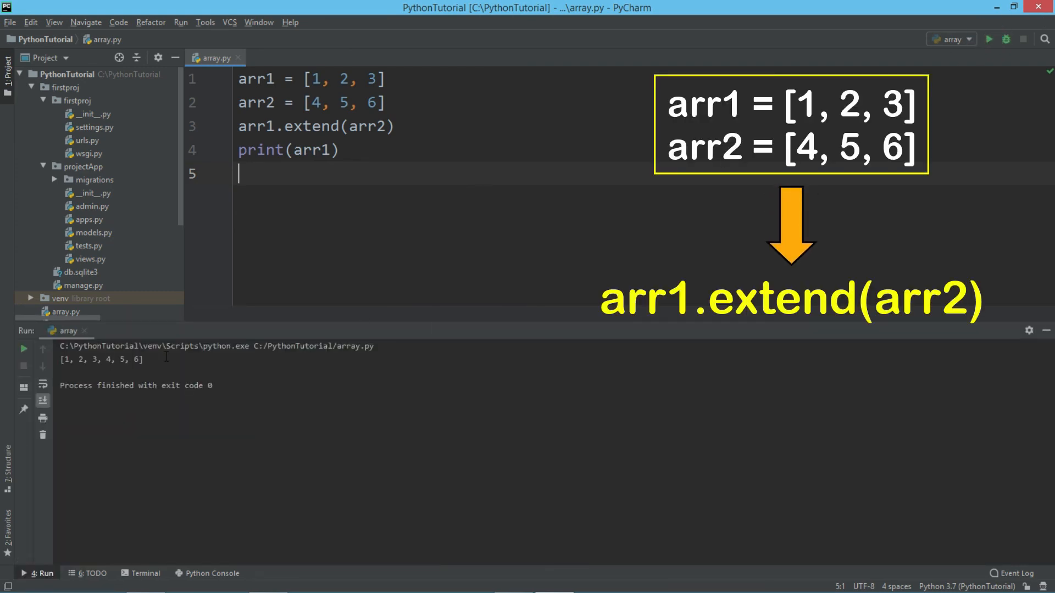